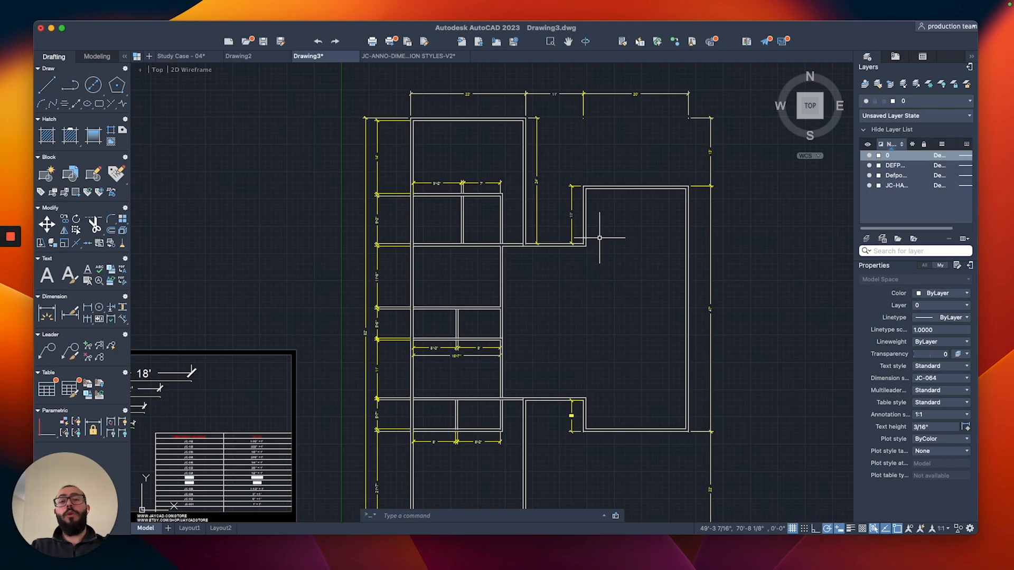
pyautogui.moveTo(593, 255)
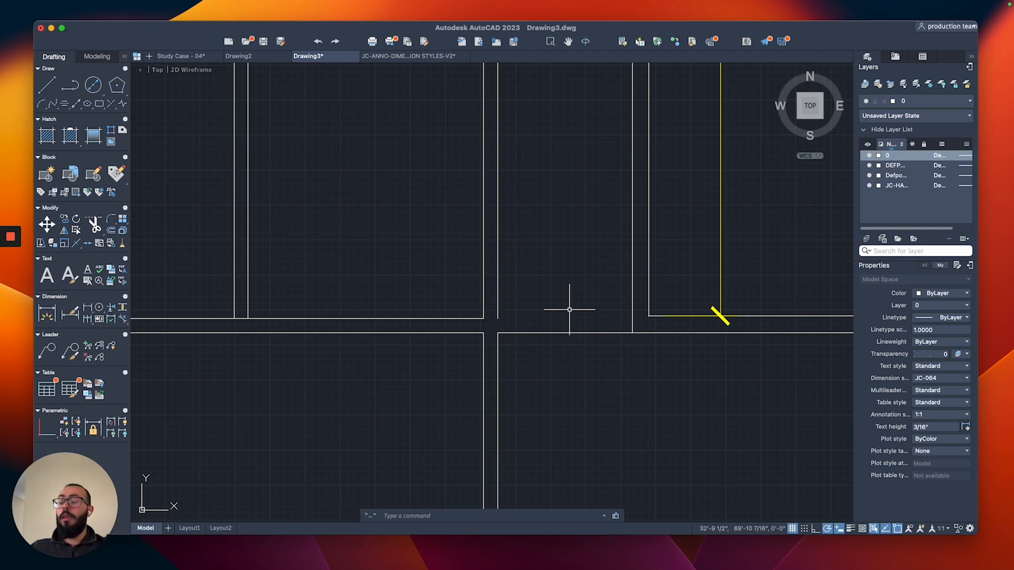
pyautogui.moveTo(549, 281)
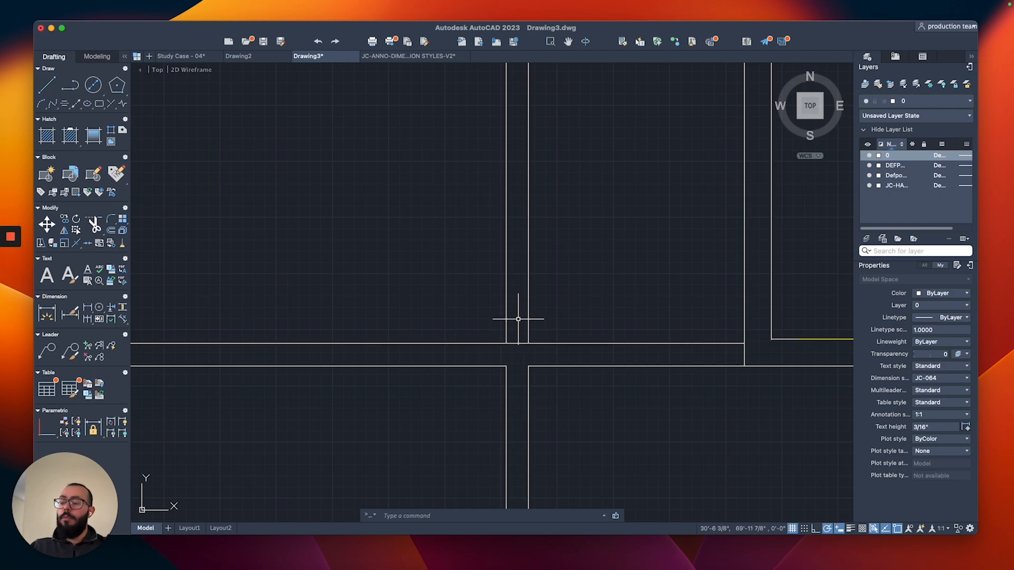
# Start the Trim command (TR) at the overlapping interior wall intersection
pyautogui.write('tr')
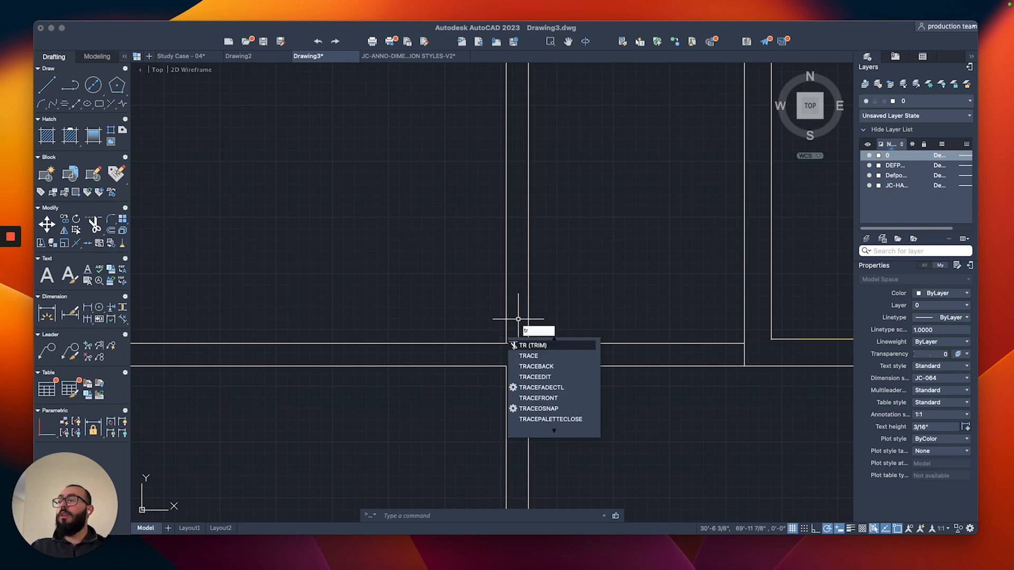
pyautogui.moveTo(94, 224)
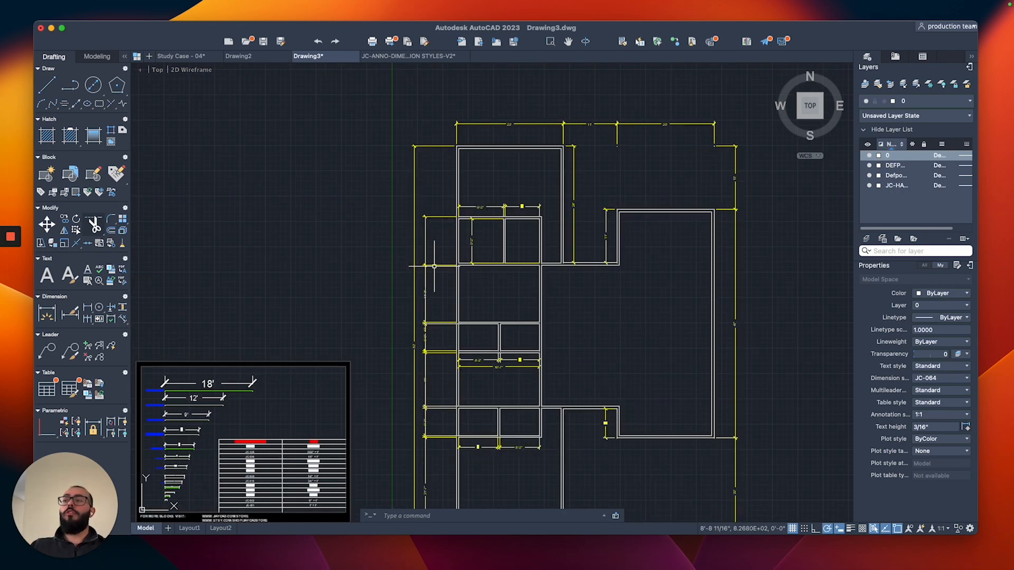
pyautogui.moveTo(430, 288)
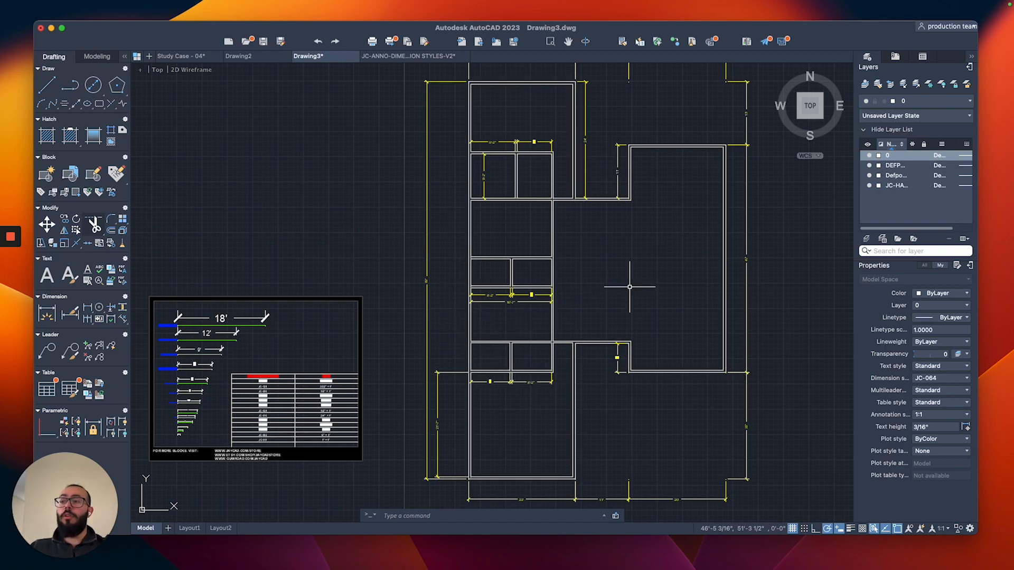
pyautogui.moveTo(594, 272)
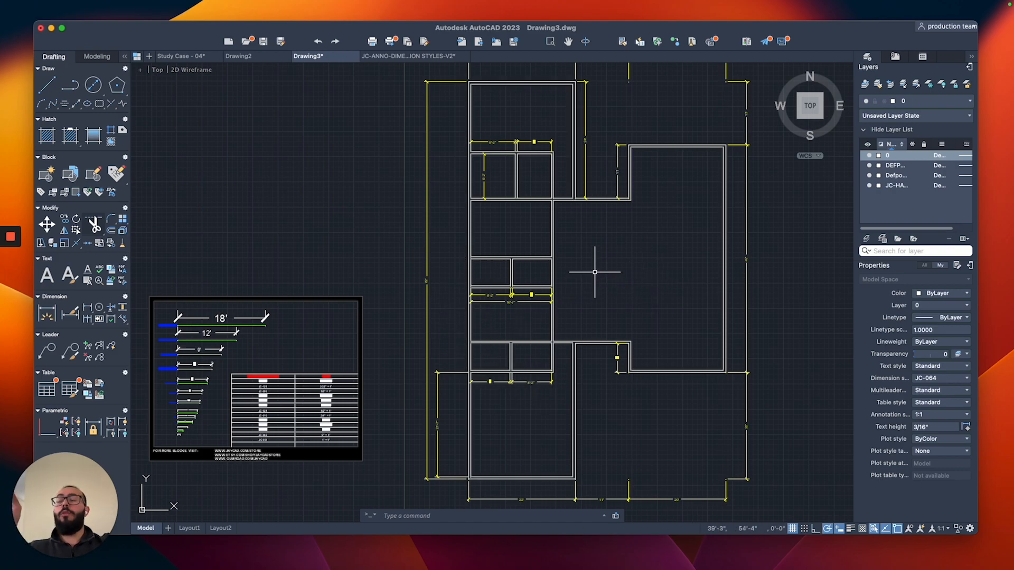
pyautogui.moveTo(586, 234)
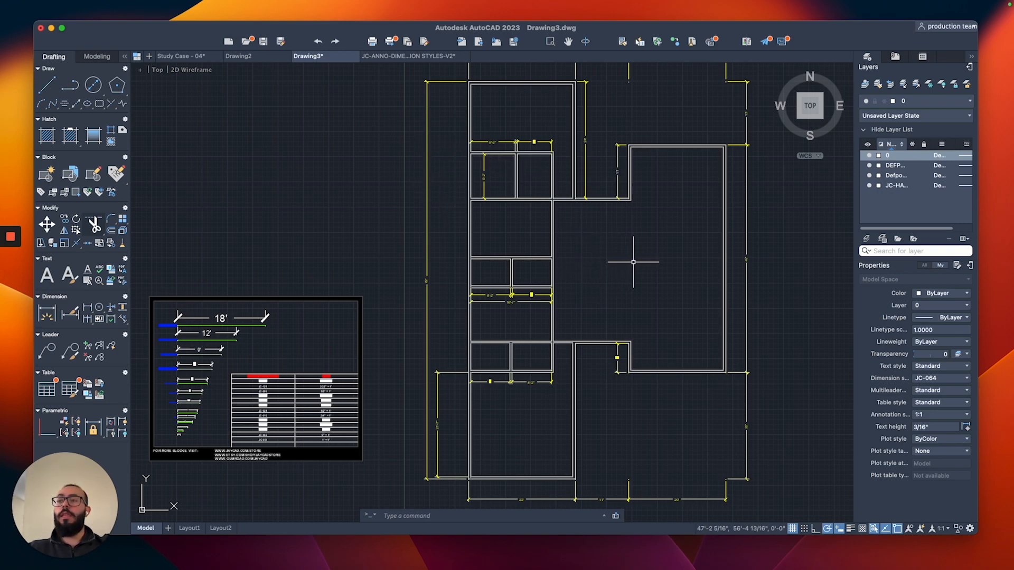
pyautogui.moveTo(588, 296)
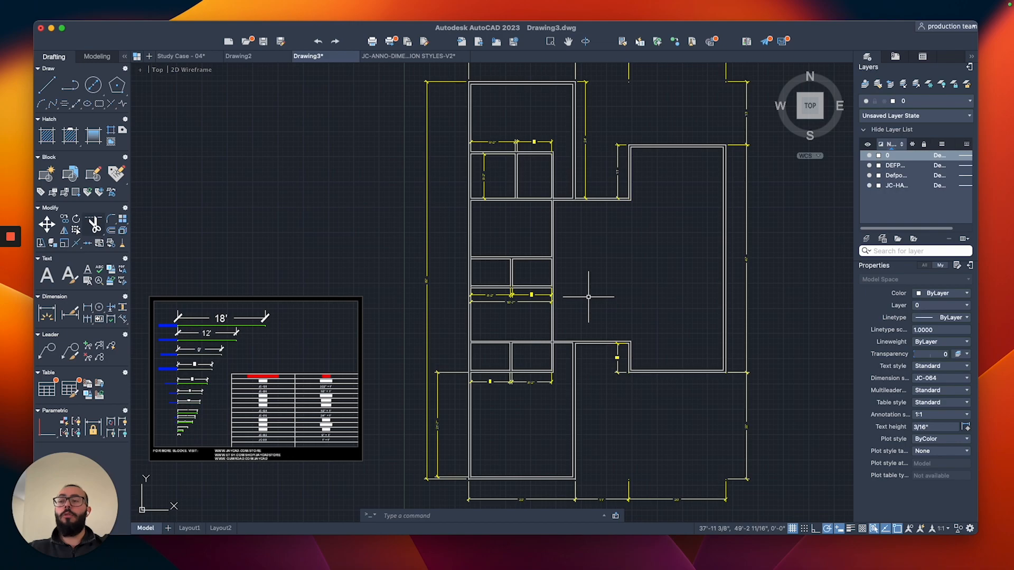
pyautogui.moveTo(606, 315)
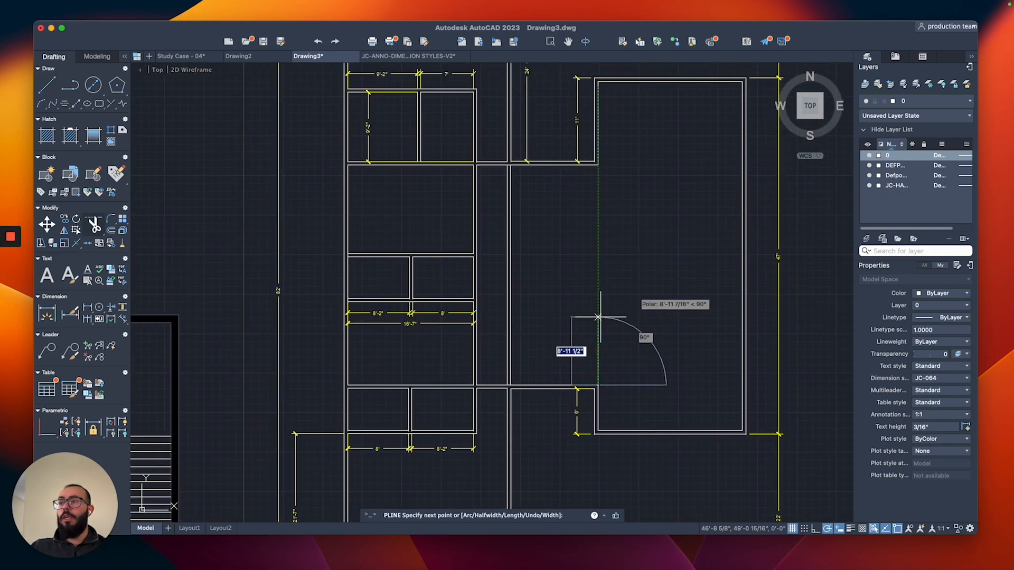
pyautogui.moveTo(598, 307)
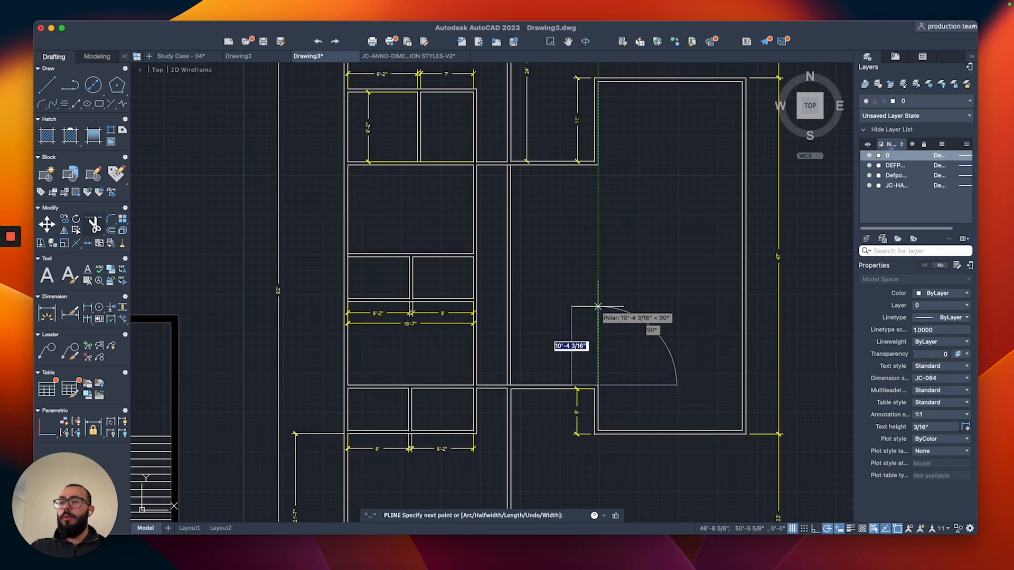
pyautogui.moveTo(598, 304)
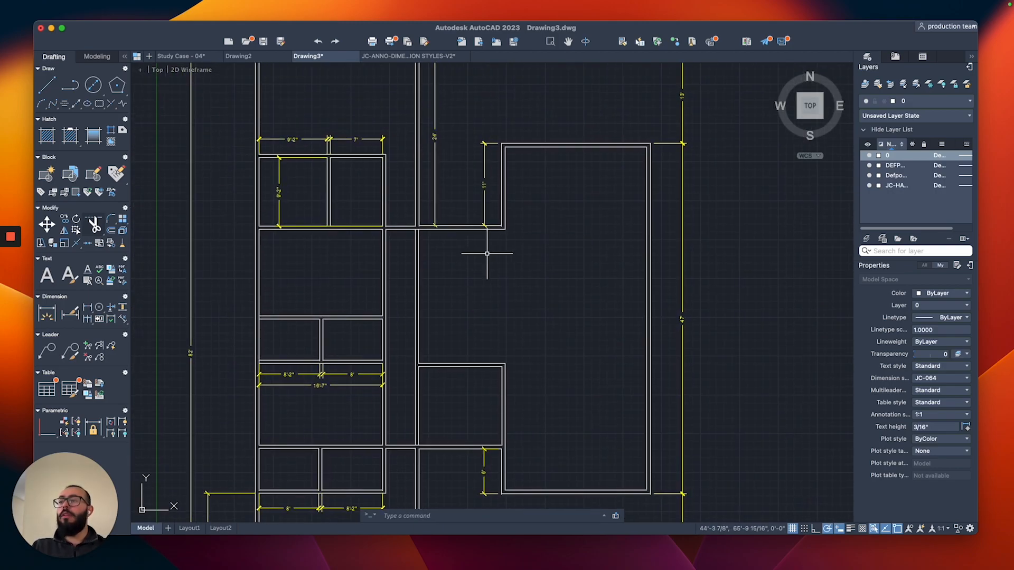
pyautogui.moveTo(523, 206)
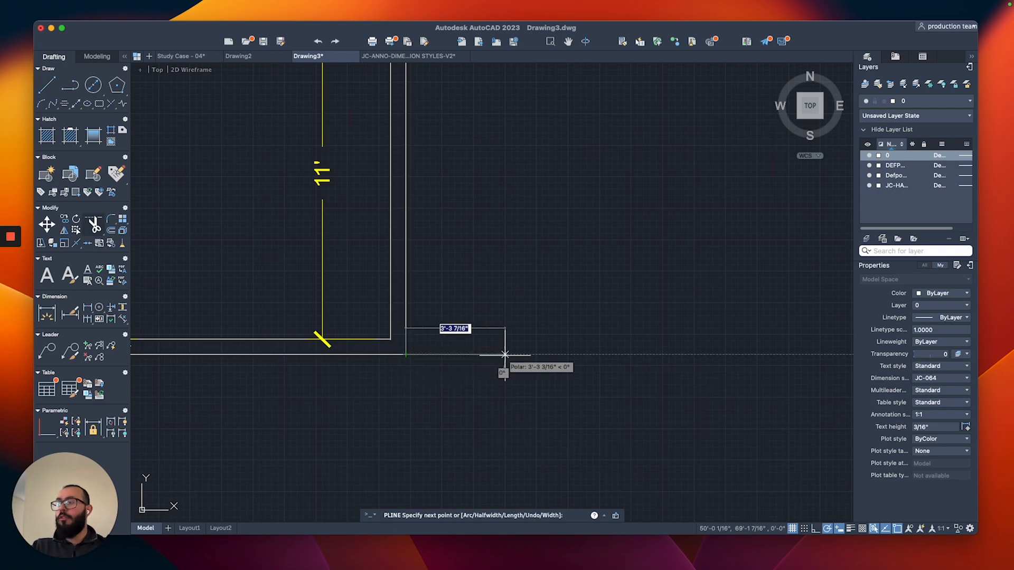
# Draw a 24-unit wall stub, then start the next polyline at the room's upper-left corner
pyautogui.write('24')
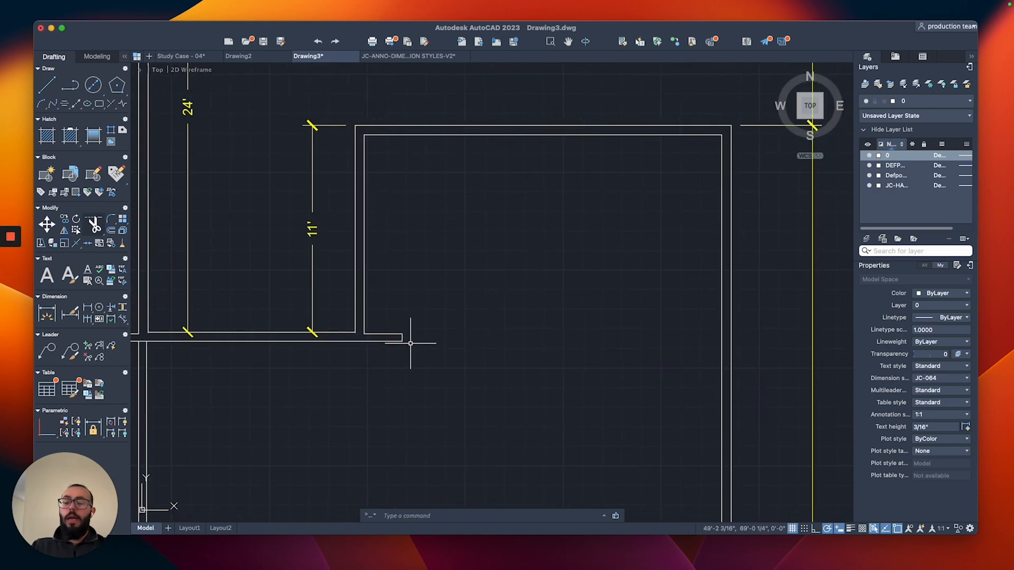
pyautogui.moveTo(698, 341)
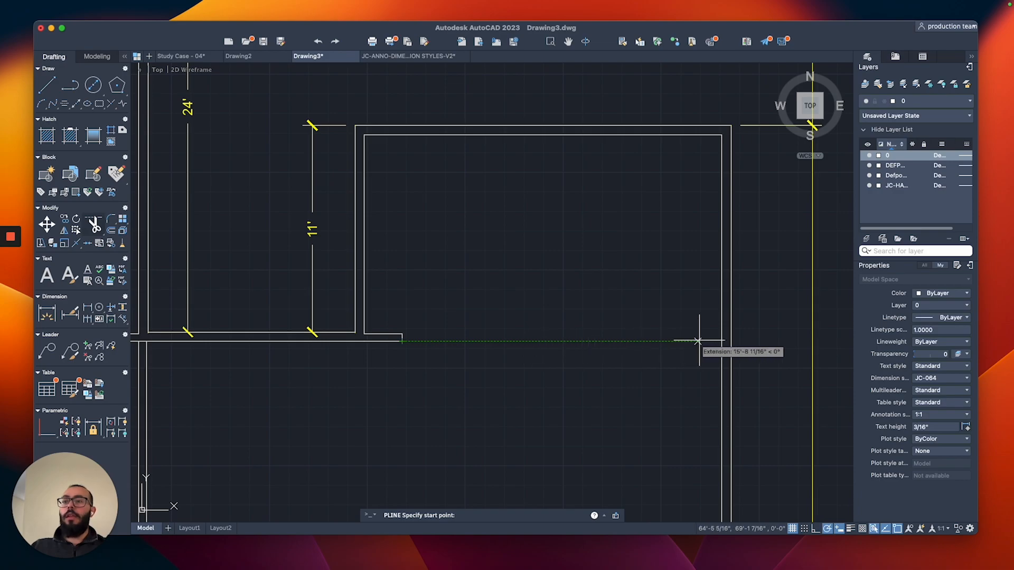
pyautogui.click(698, 342)
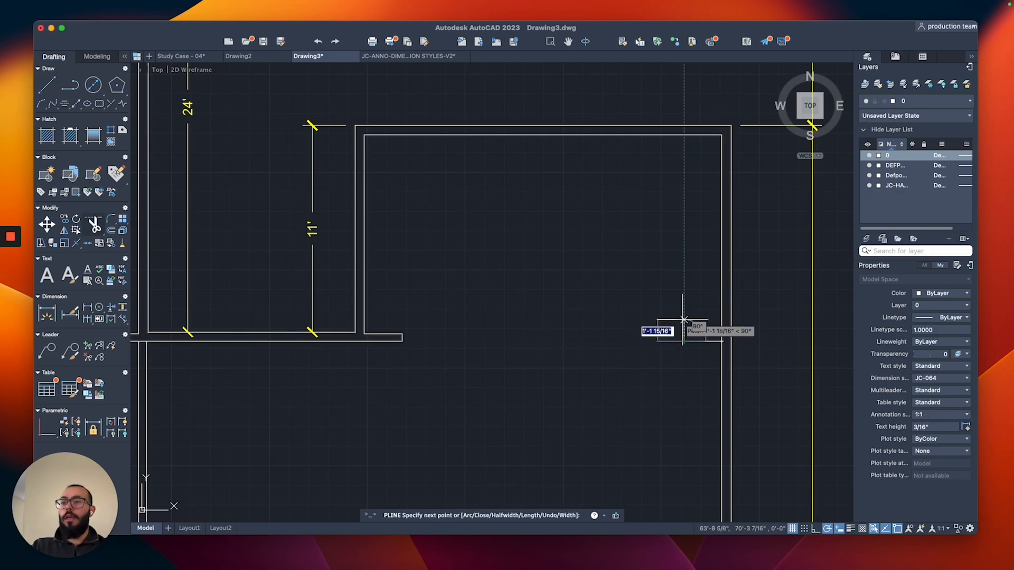
pyautogui.moveTo(715, 320)
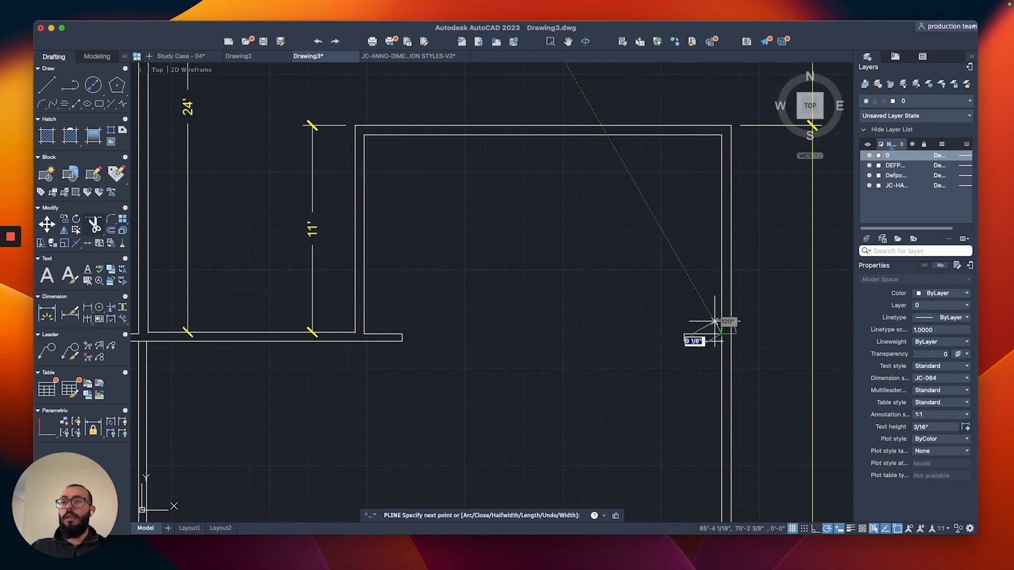